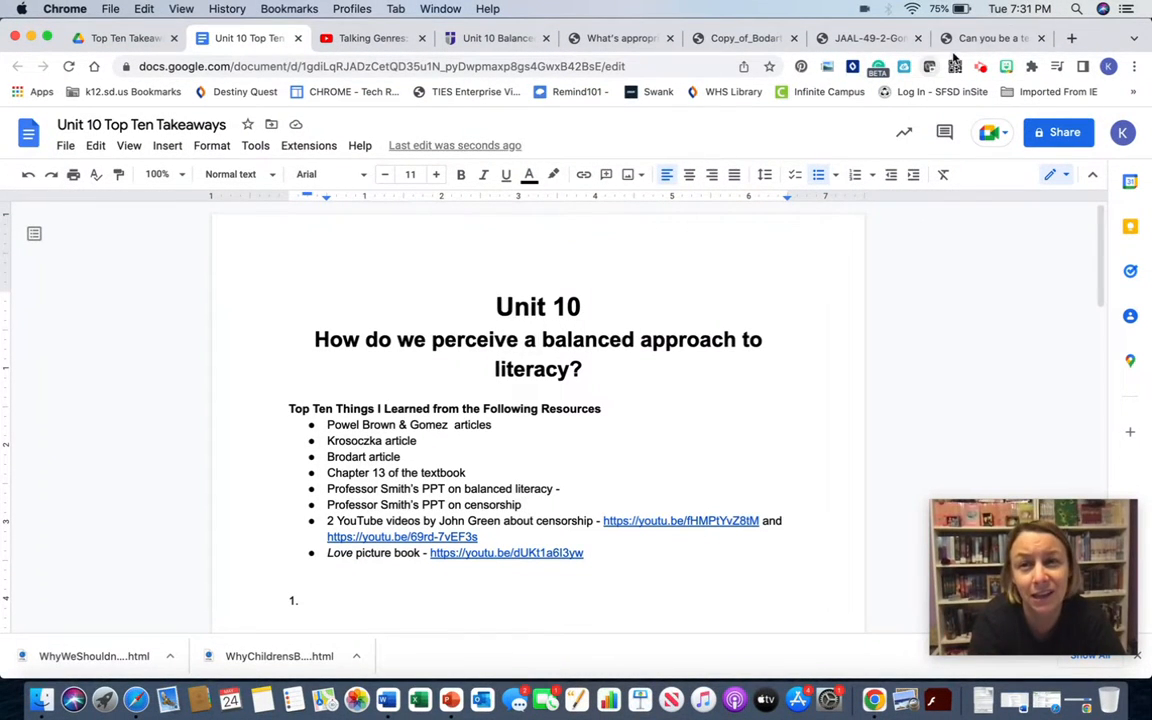
Switch to the Powell-Brown PDF on literacy teachers who don't love reading
click(990, 38)
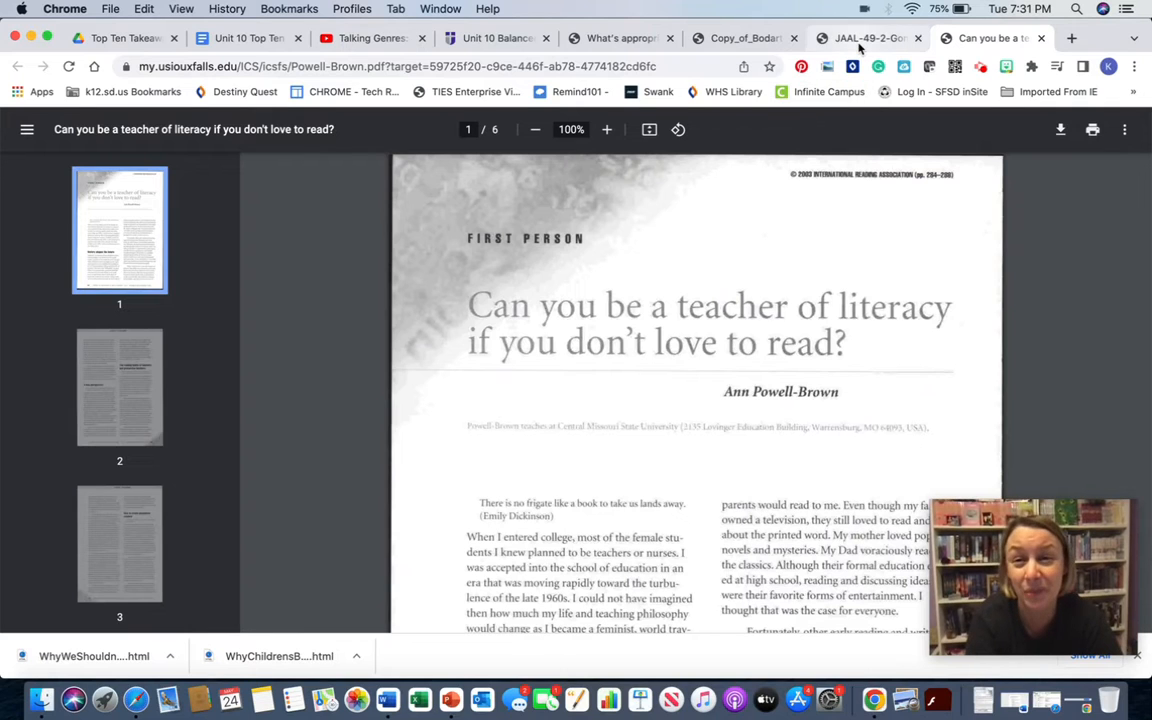
click(868, 38)
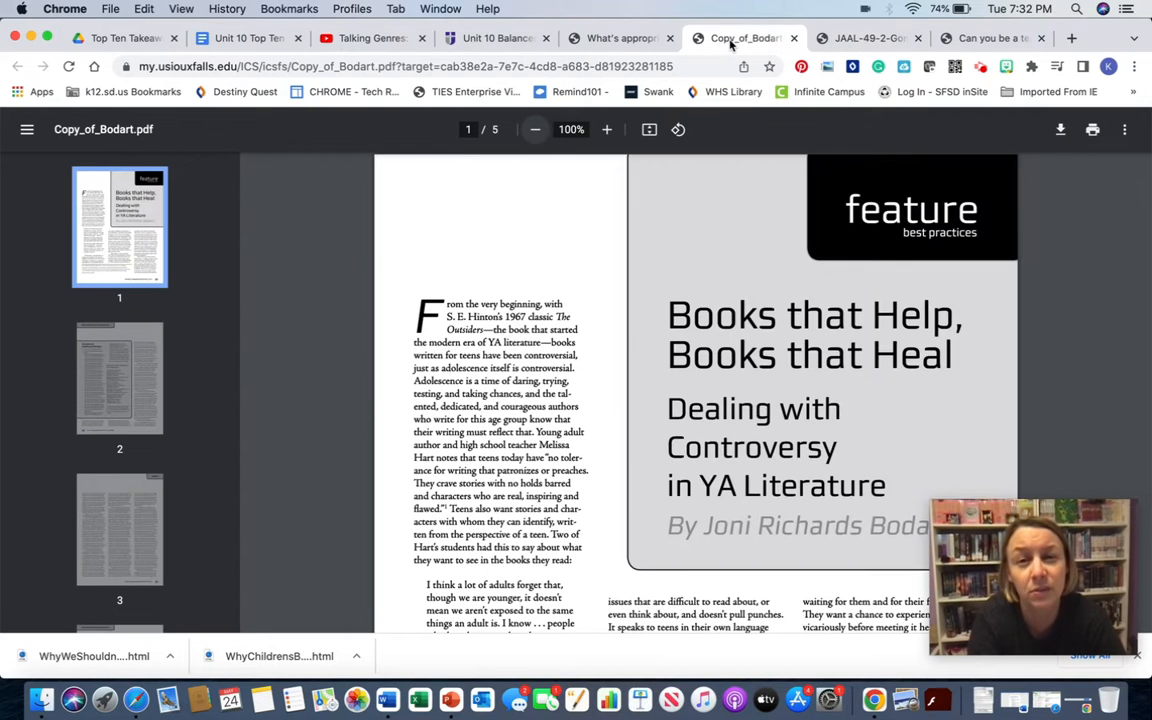
mouse_move(936, 376)
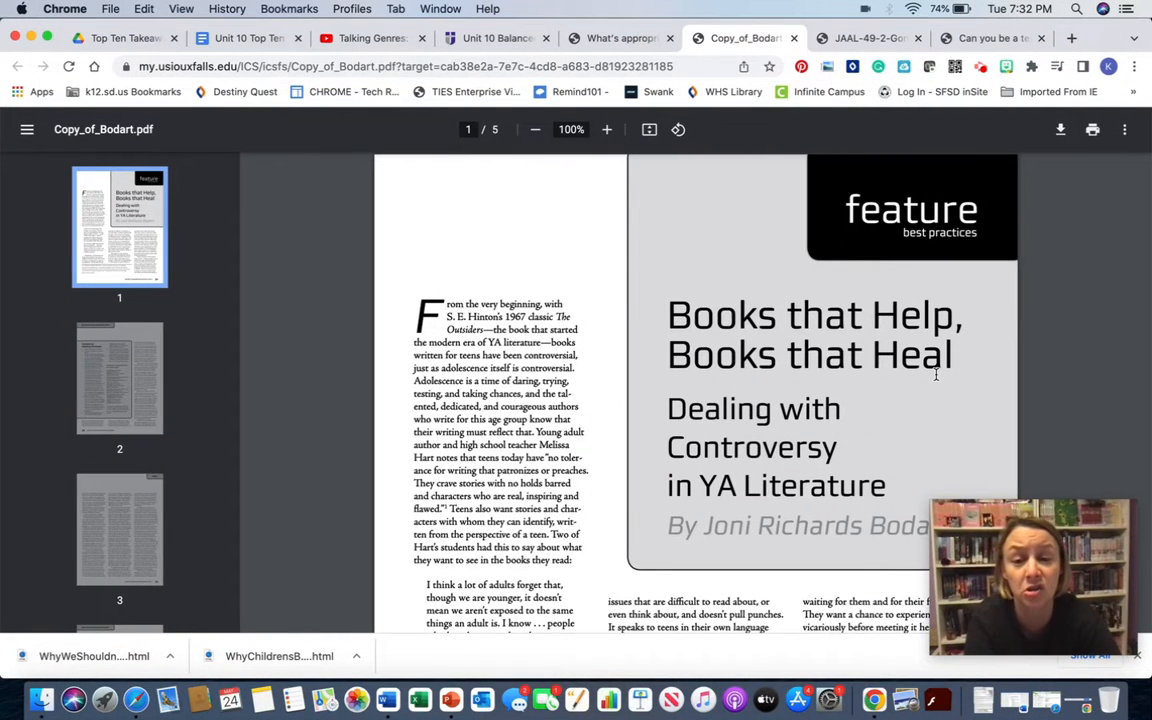
Skim the Bodart article's first page, then switch to Krosoczka's Washington Post piece
scroll(down, 3)
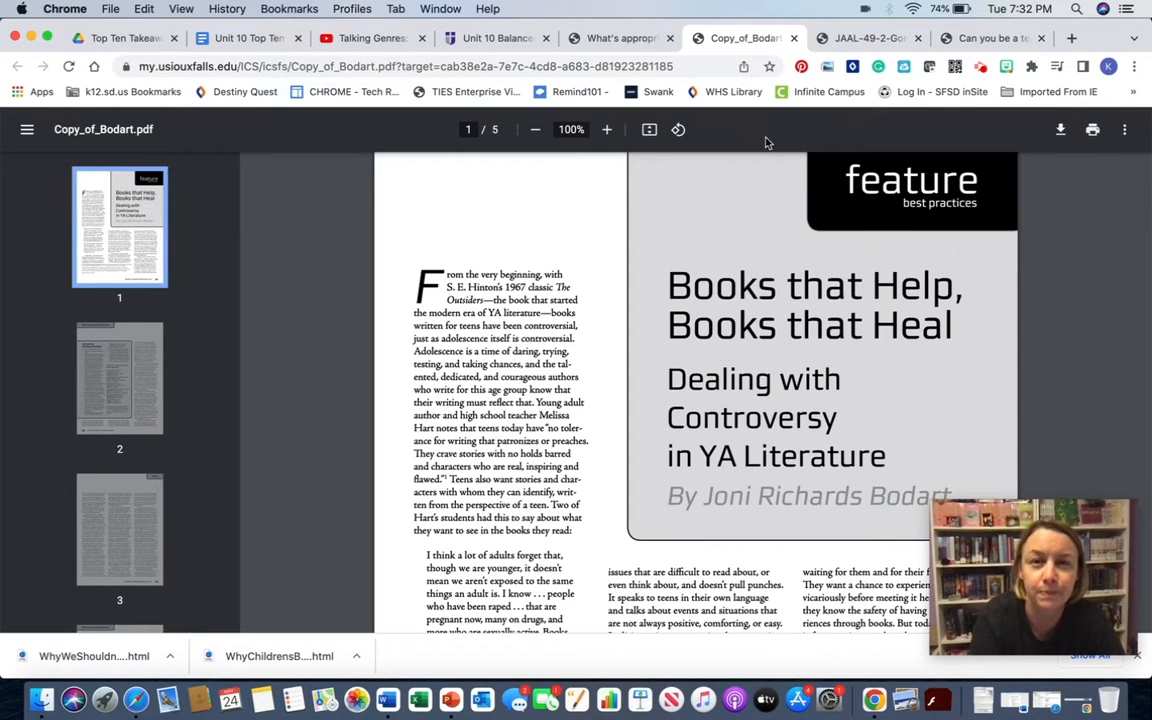
click(618, 38)
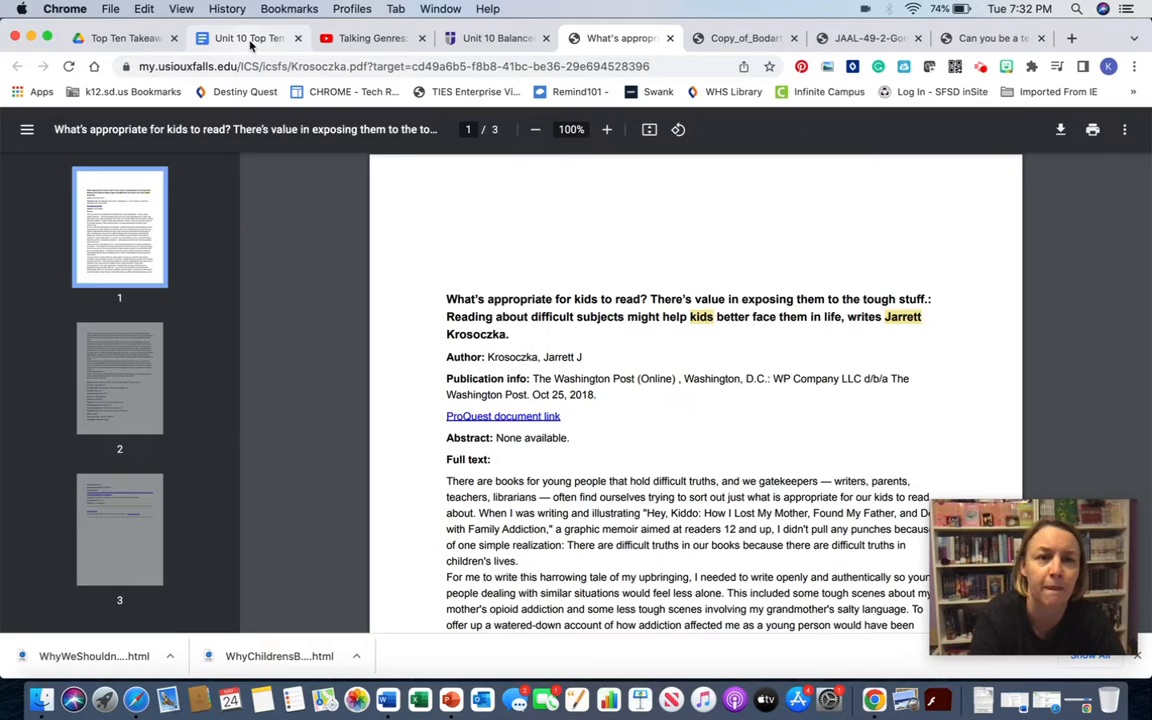
Return to the Google Docs "Unit 10 Top Ten Takeaways" document
click(244, 38)
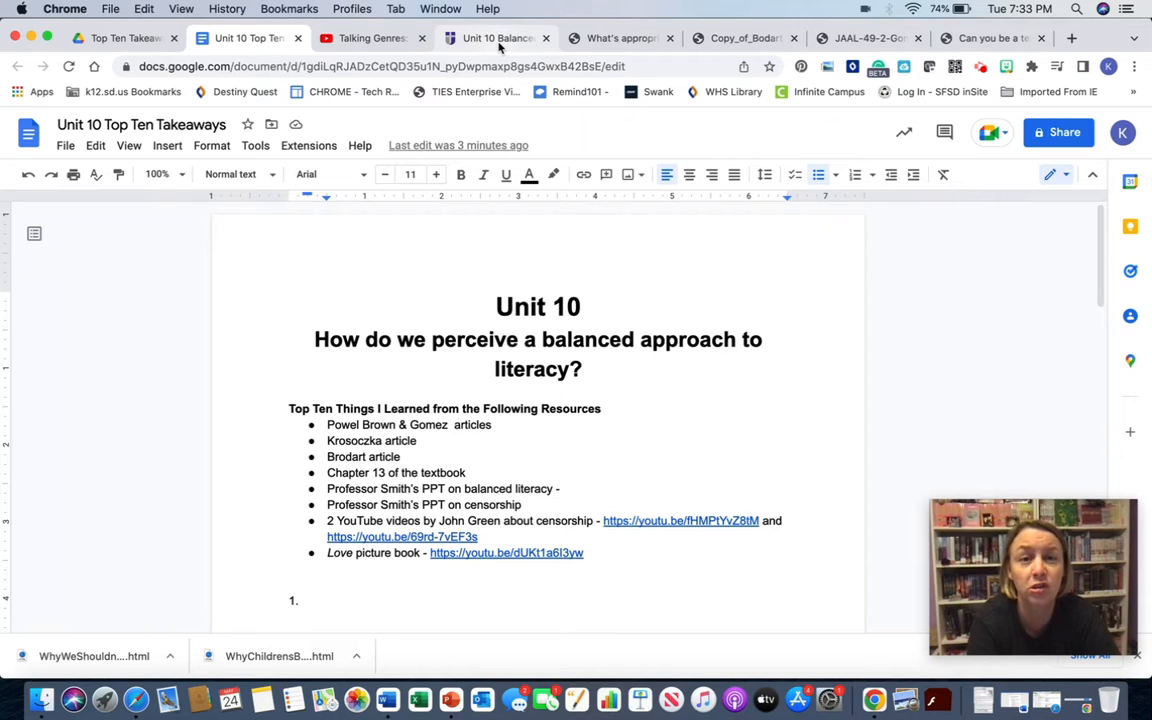
mouse_move(496, 38)
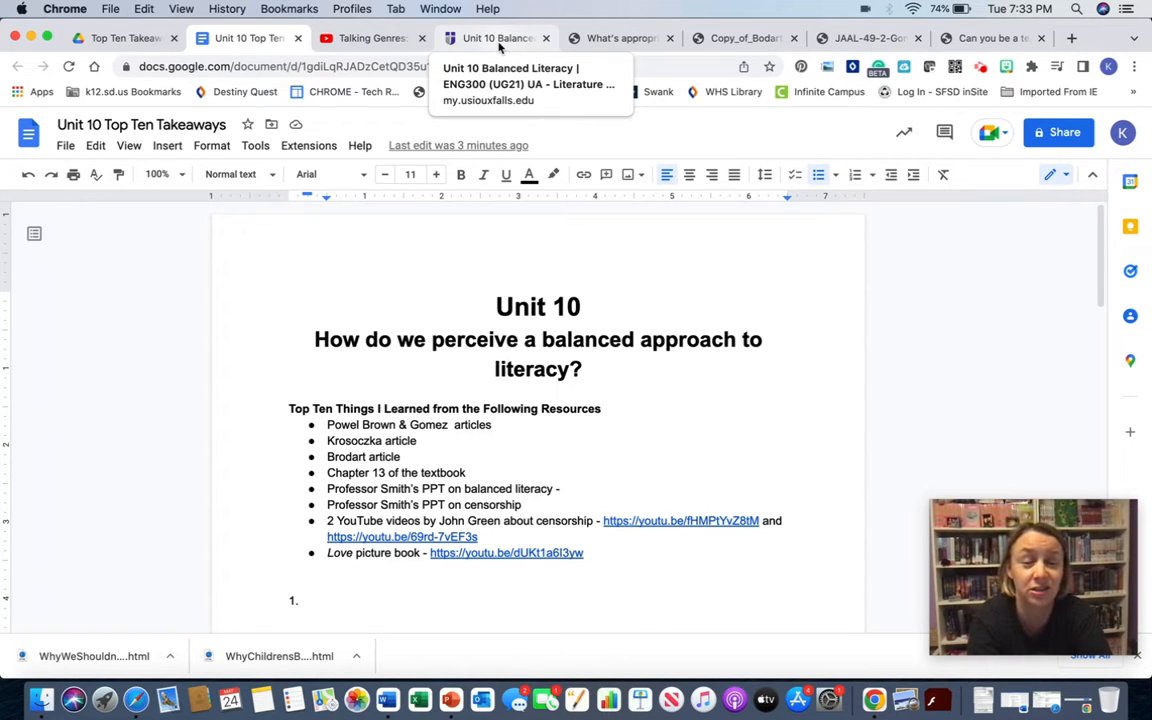
Review the Unit 10 page's discussion question, objectives, readings, assignments and Defining Censorship link
click(496, 38)
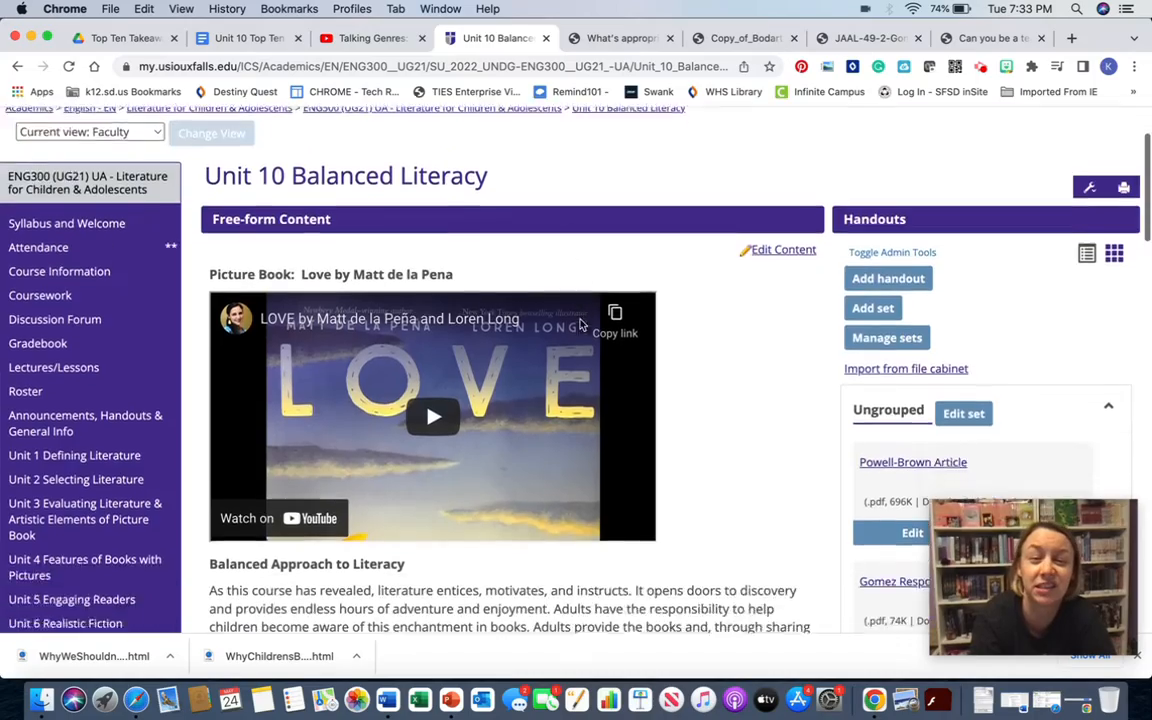
scroll(down, 3)
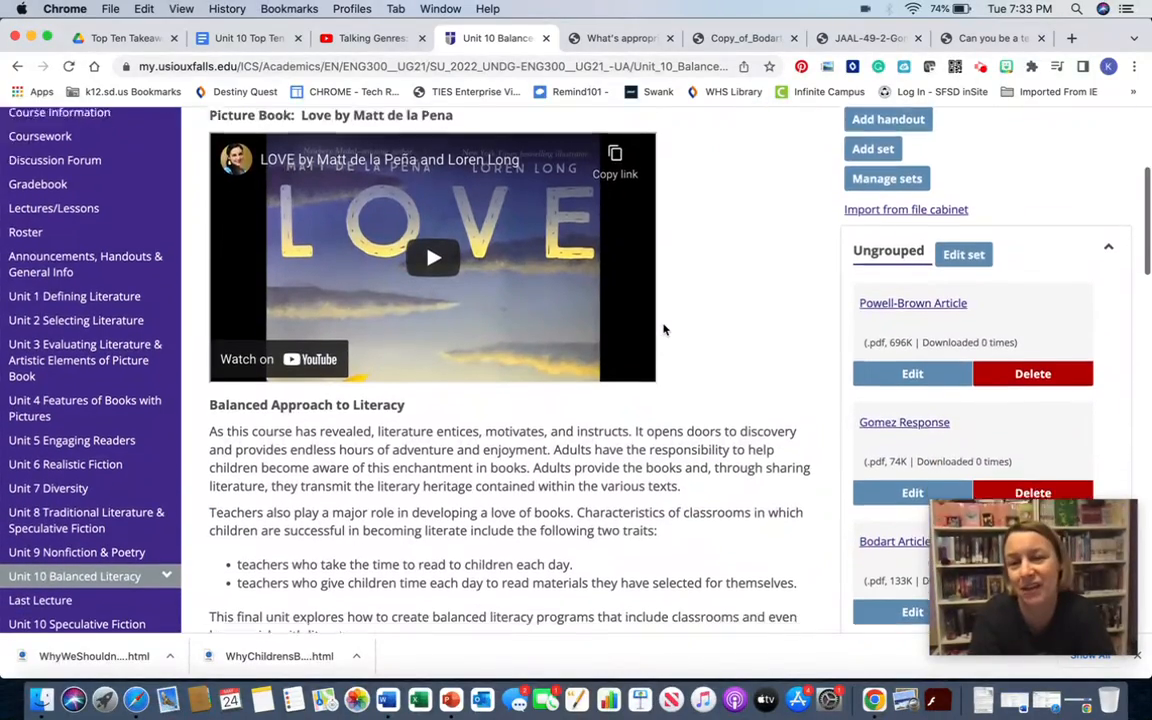
scroll(down, 3)
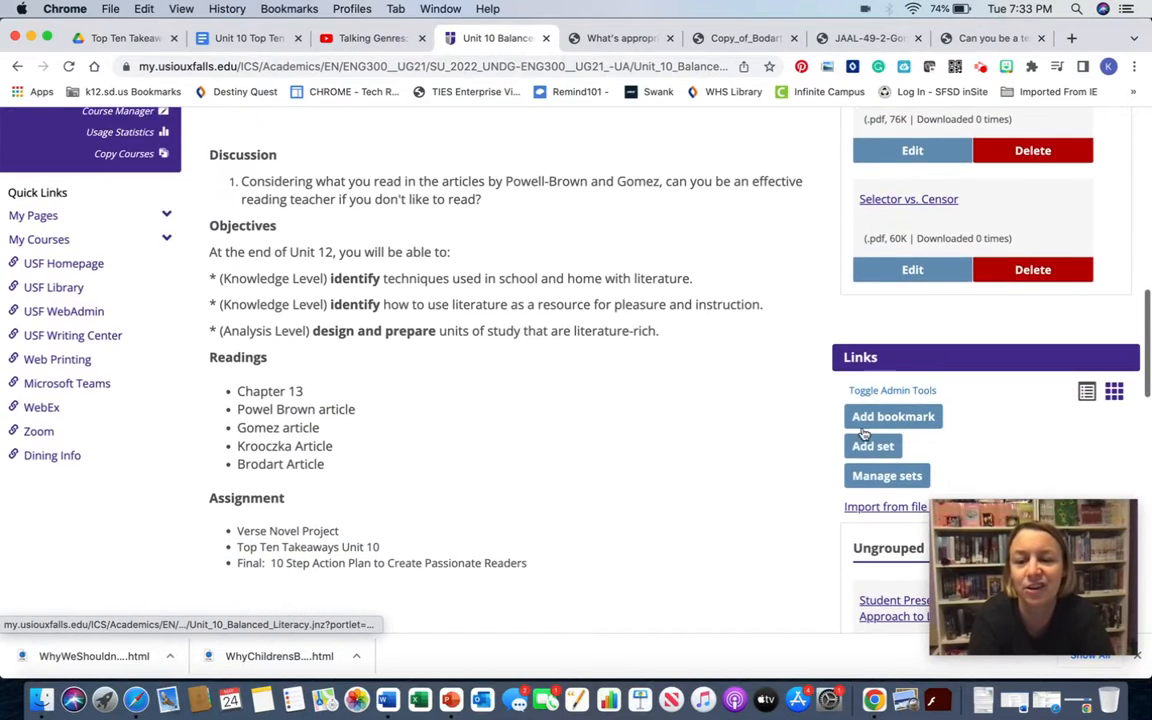
scroll(down, 3)
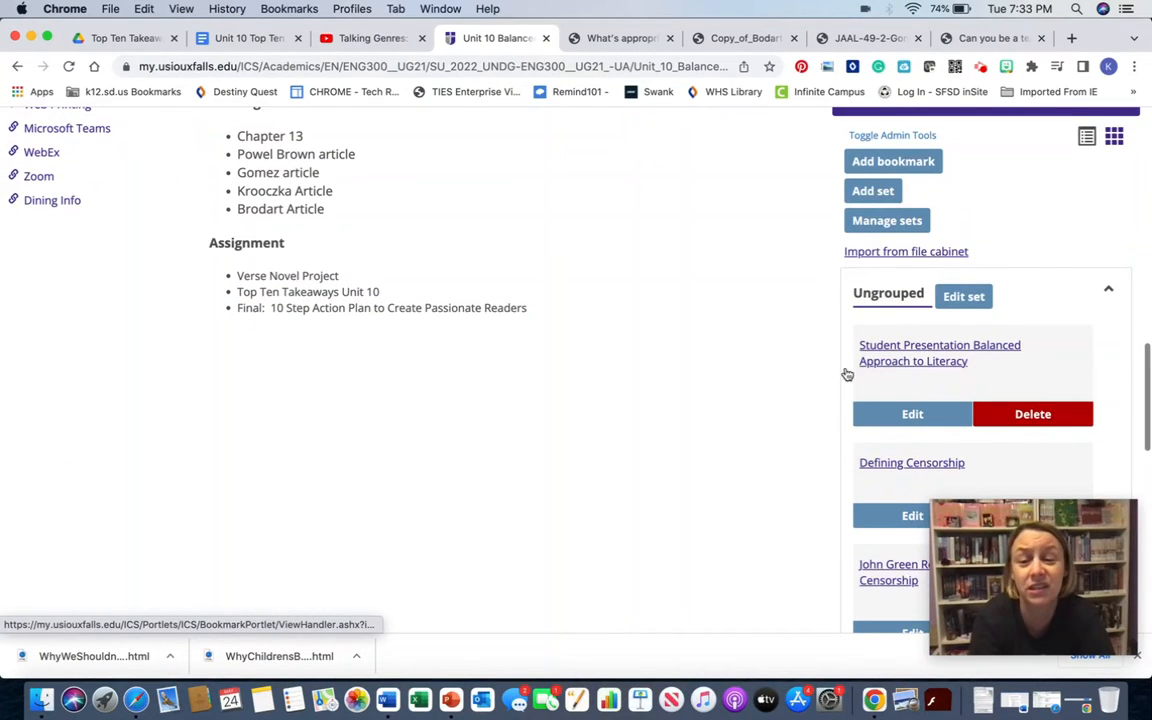
scroll(down, 3)
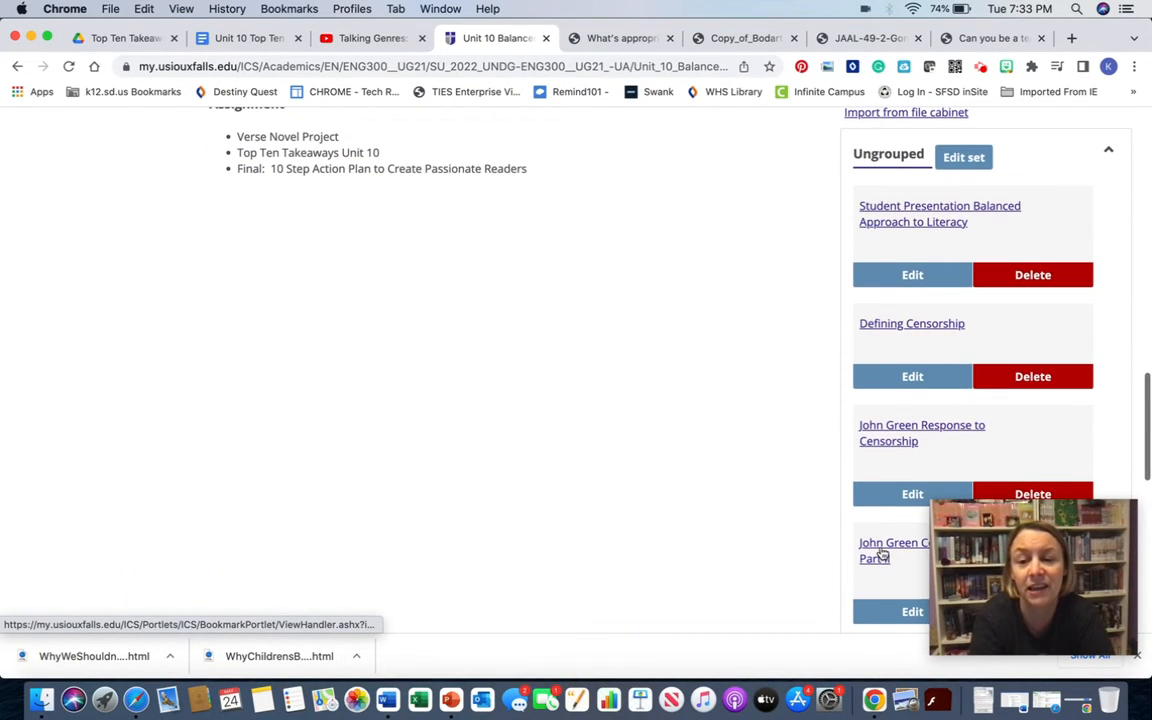
scroll(down, 3)
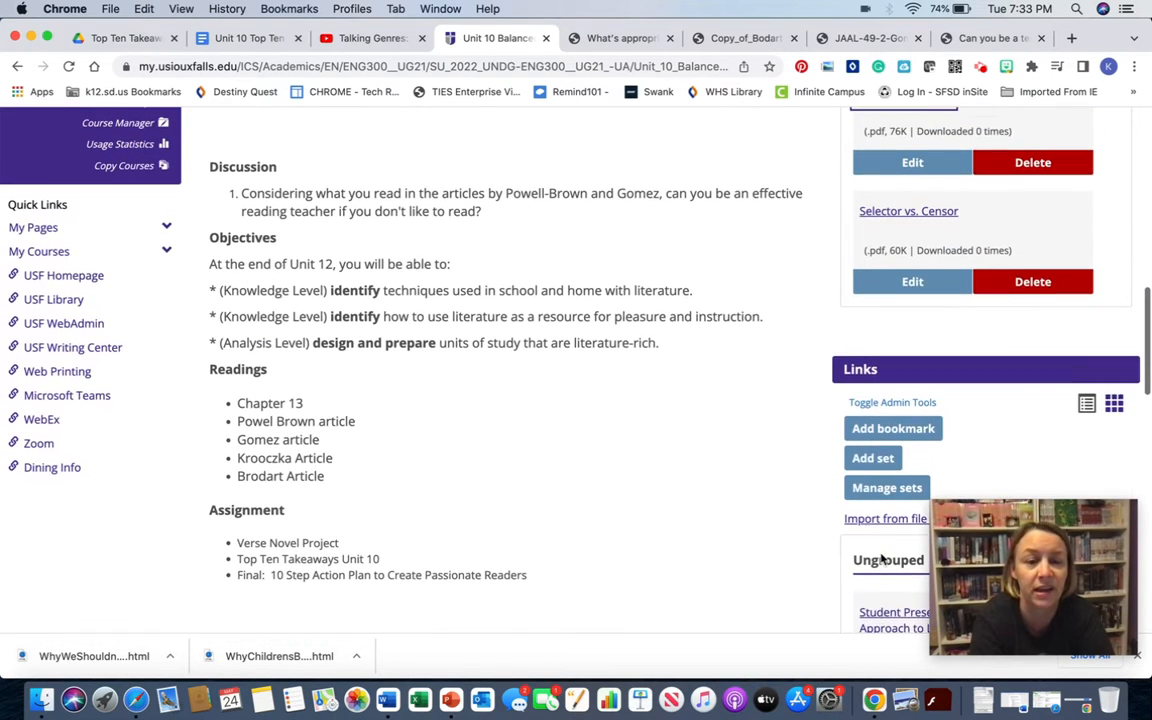
scroll(down, 3)
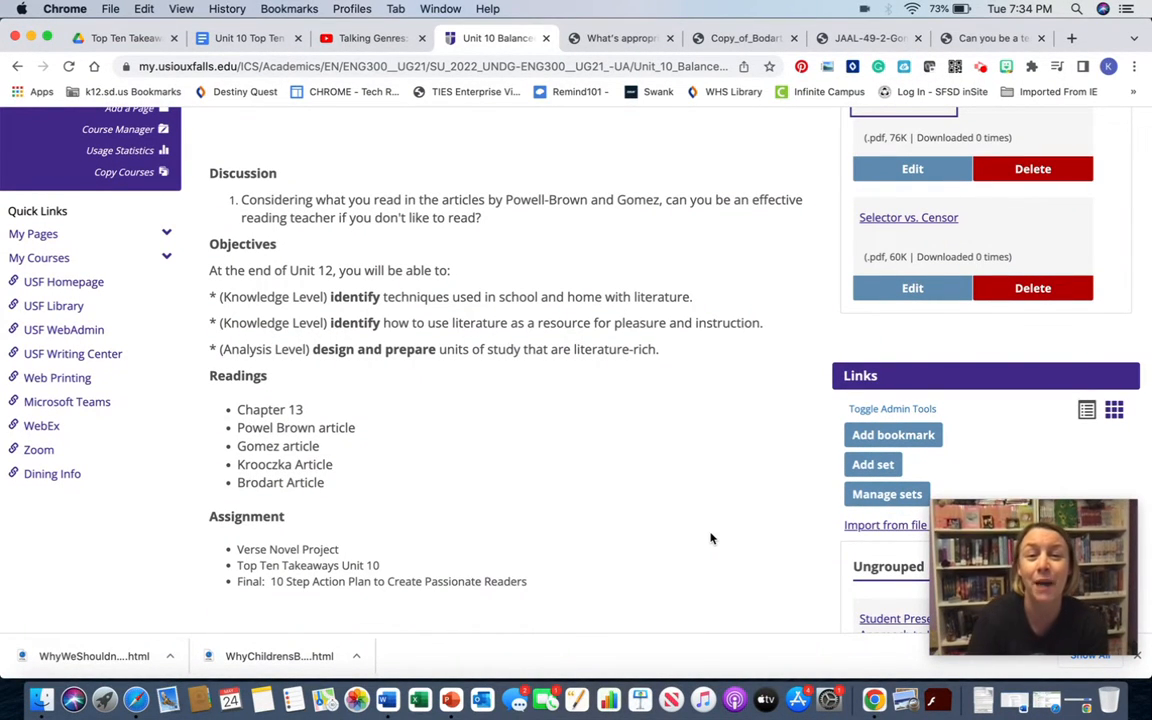
mouse_move(670, 522)
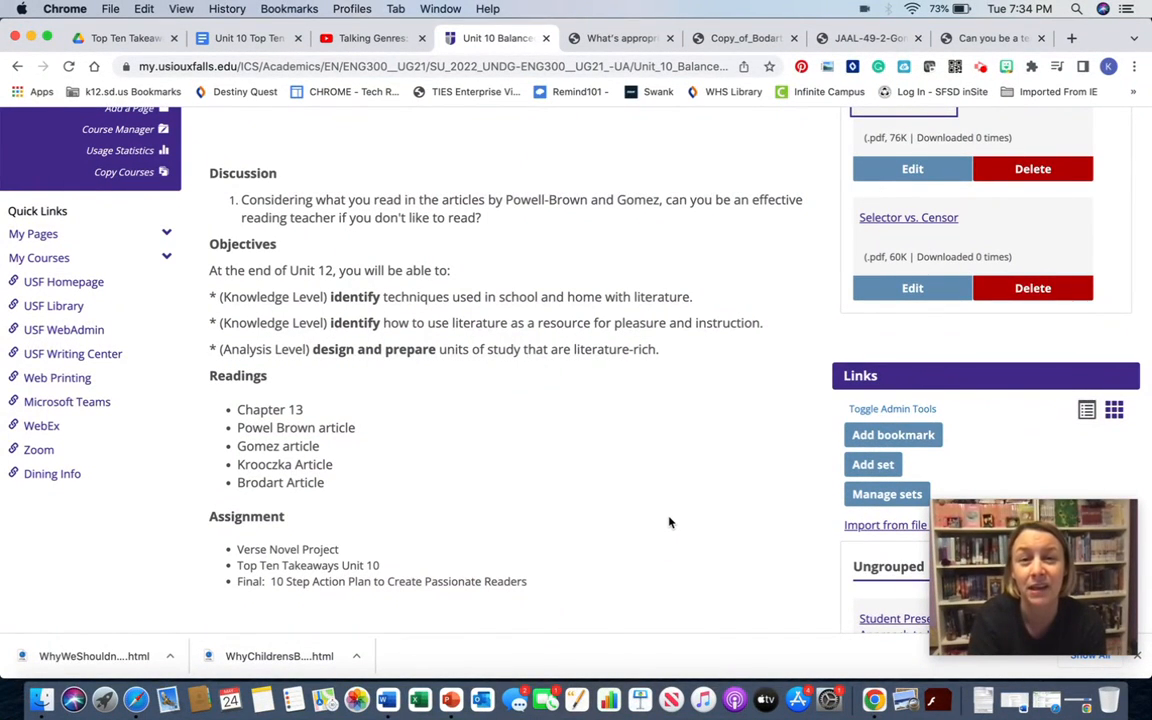
mouse_move(768, 390)
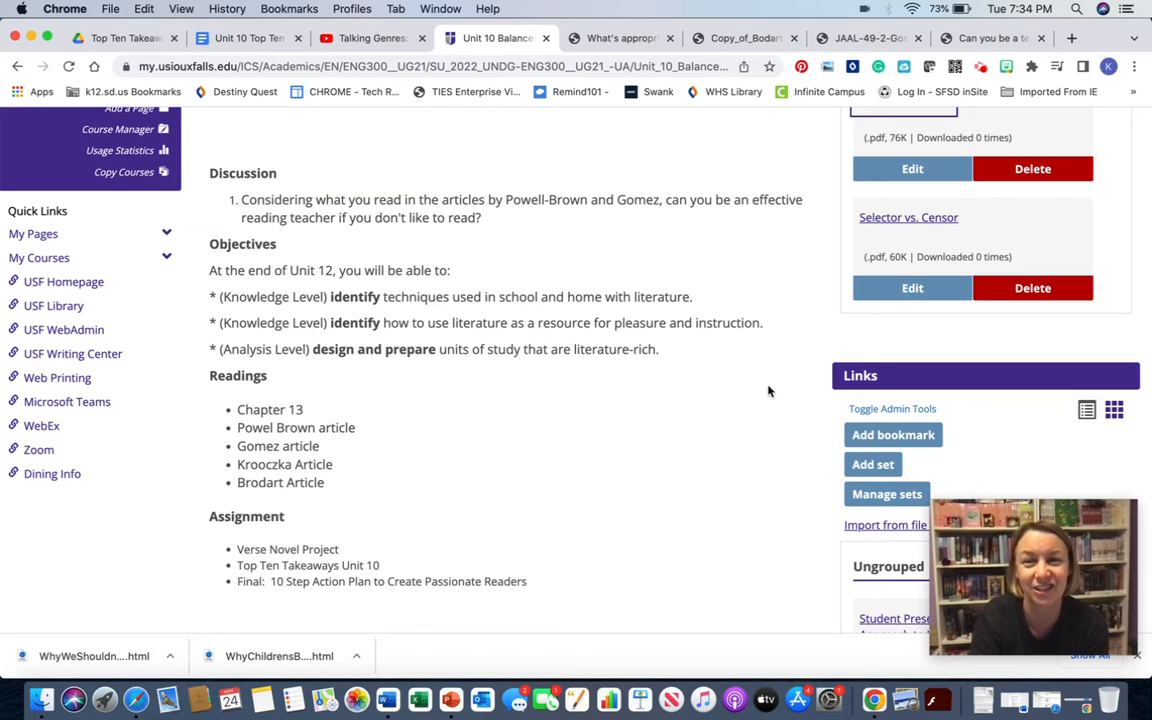